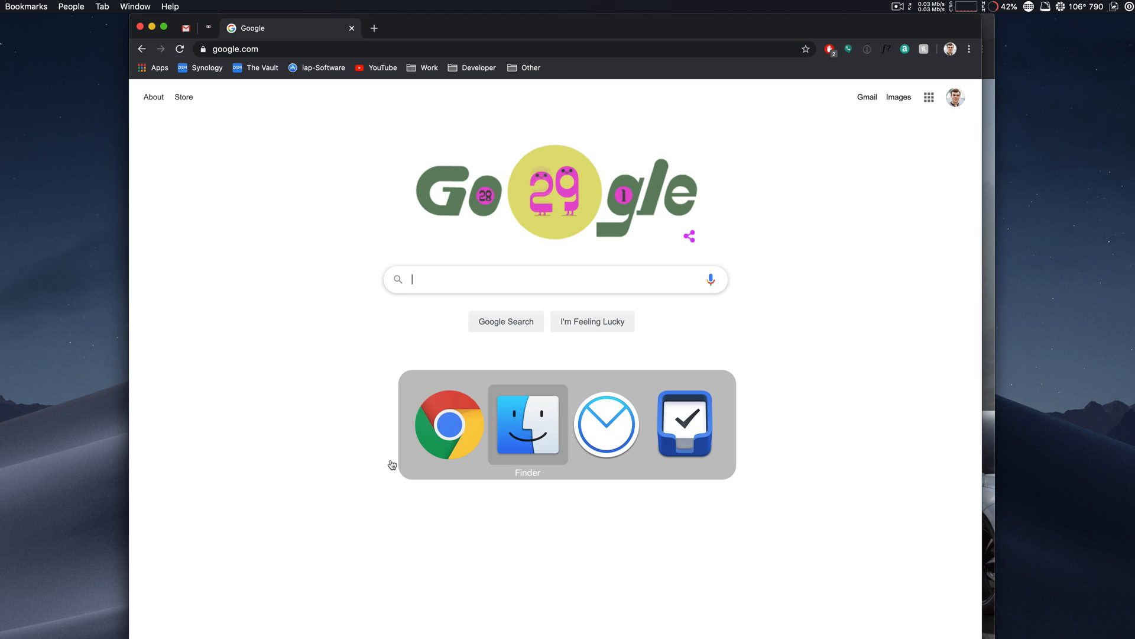
{"action": "mouse_move", "coordinate": [450, 424]}
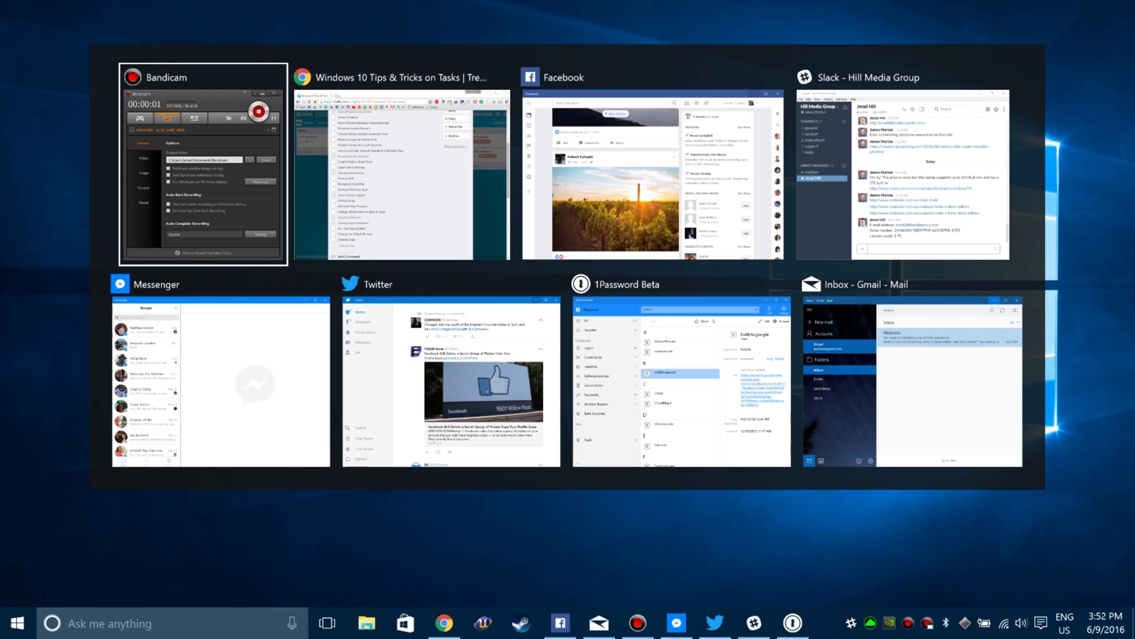
{"action": "mouse_move", "coordinate": [650, 3]}
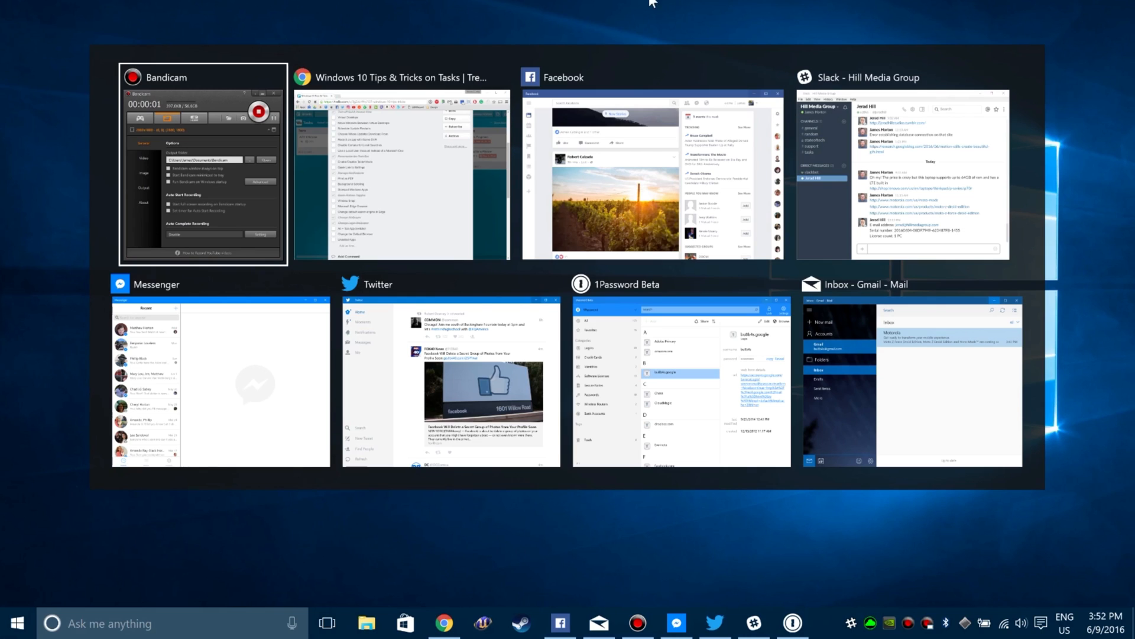
{"action": "mouse_move", "coordinate": [317, 193]}
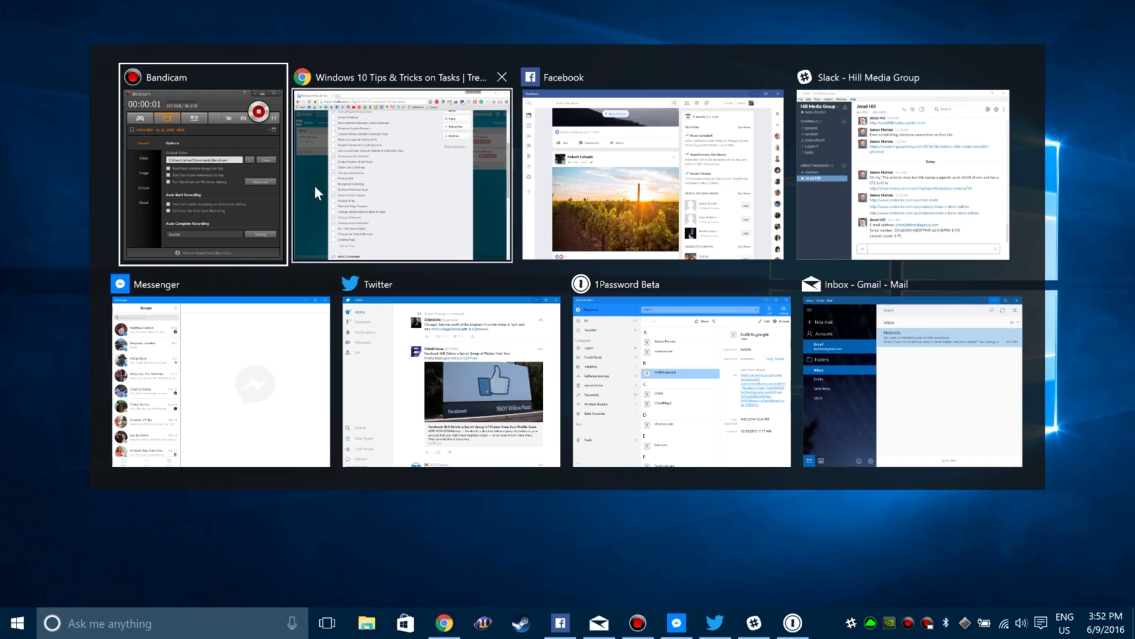
Switch to the Facebook window from the Windows 10 Task View overview
{"action": "left_click", "coordinate": [652, 176]}
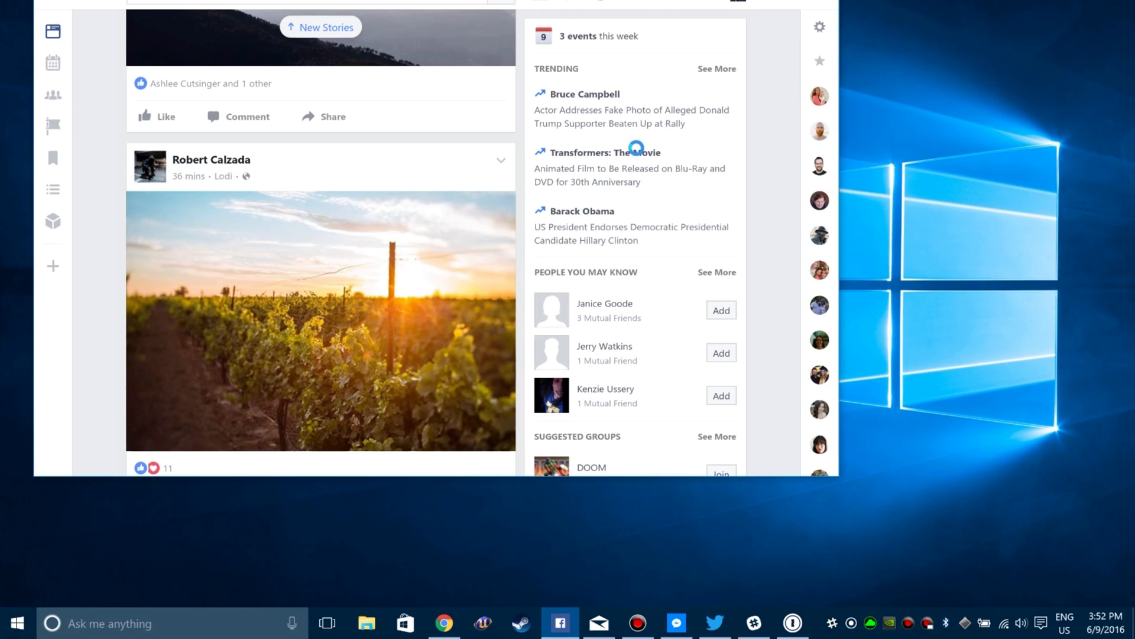
{"action": "left_click", "coordinate": [326, 624]}
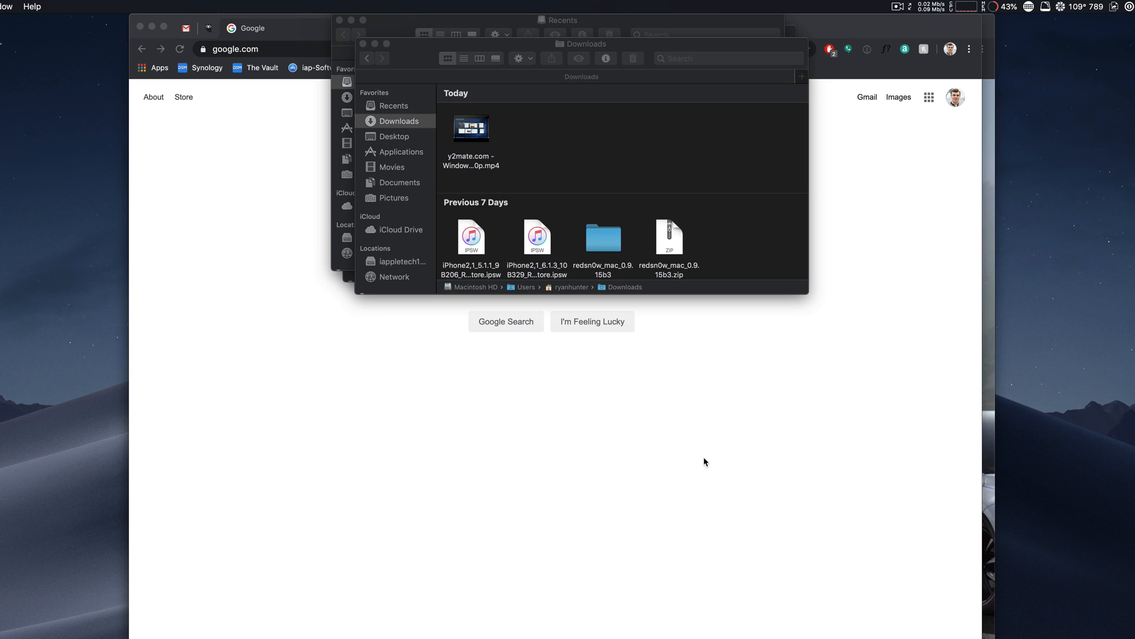
Bring Chrome's Google page window in front of the Downloads and Recents Finder windows
{"action": "left_click", "coordinate": [382, 124]}
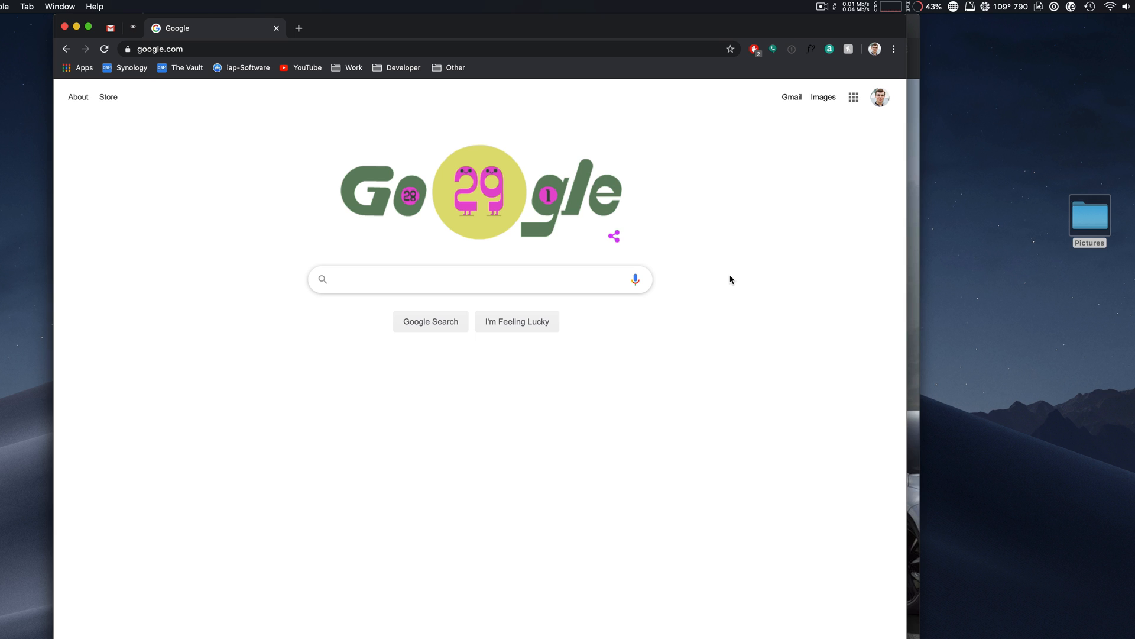
{"action": "mouse_move", "coordinate": [1092, 211]}
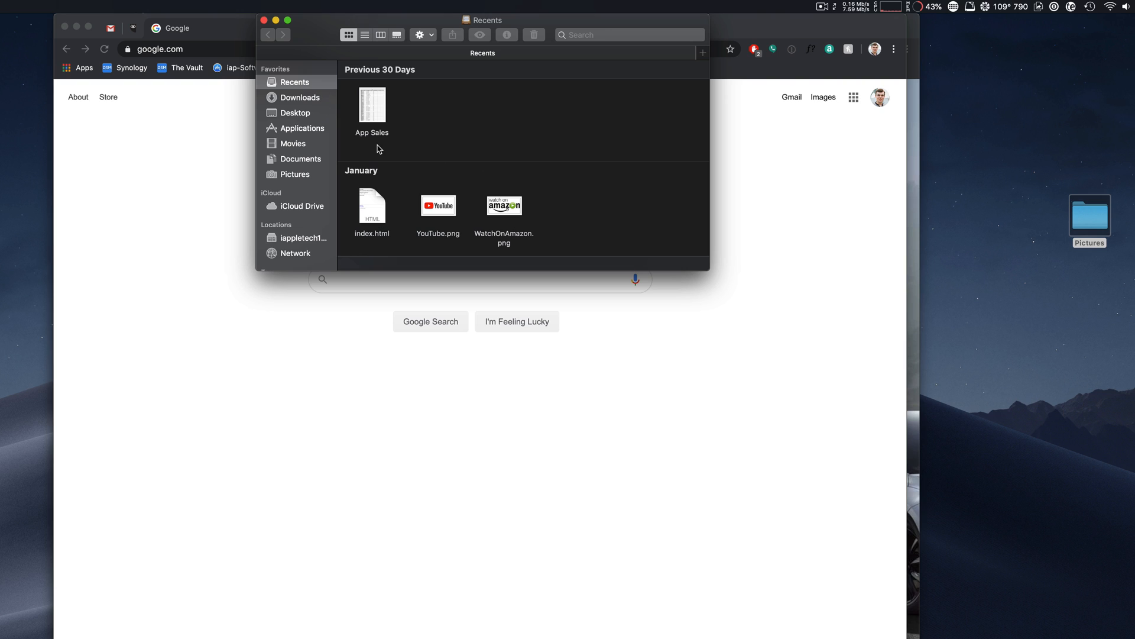
{"action": "mouse_move", "coordinate": [1113, 199]}
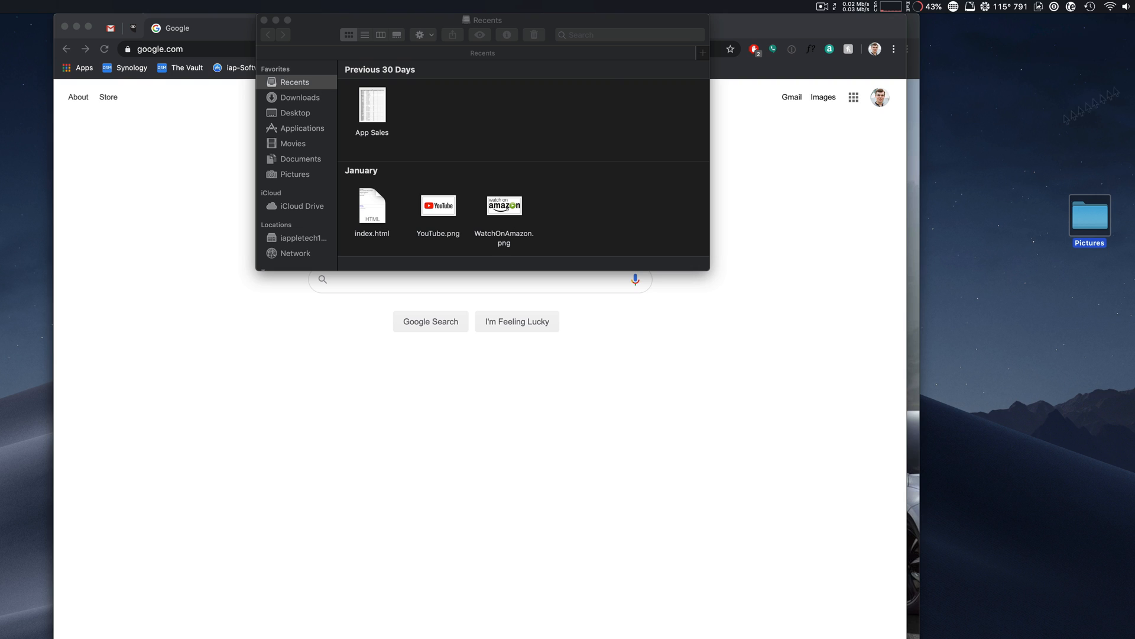
{"action": "mouse_move", "coordinate": [758, 335]}
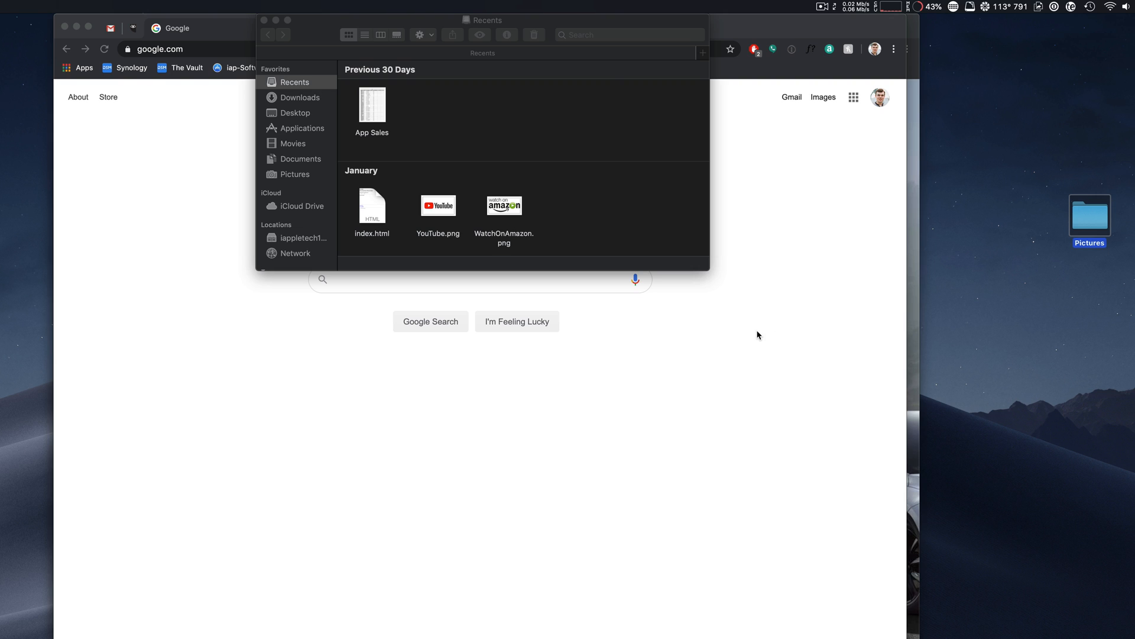